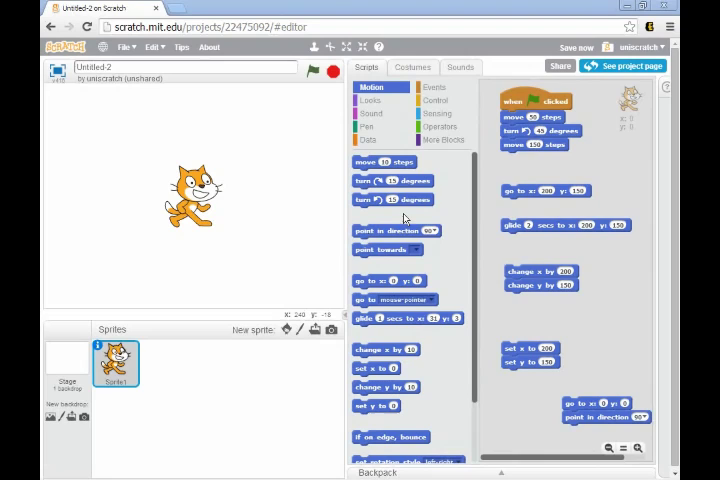
mouse_move(220, 216)
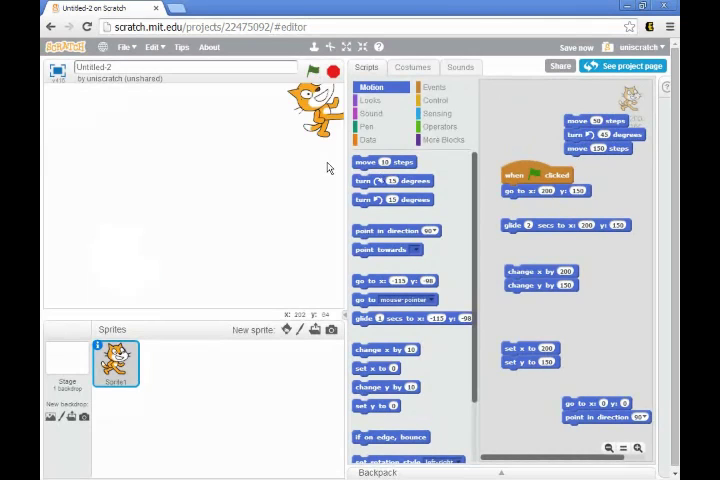
Move the when-flag-clicked hat from the go to script onto the glide 1 secs to x y block.
left_click(300, 70)
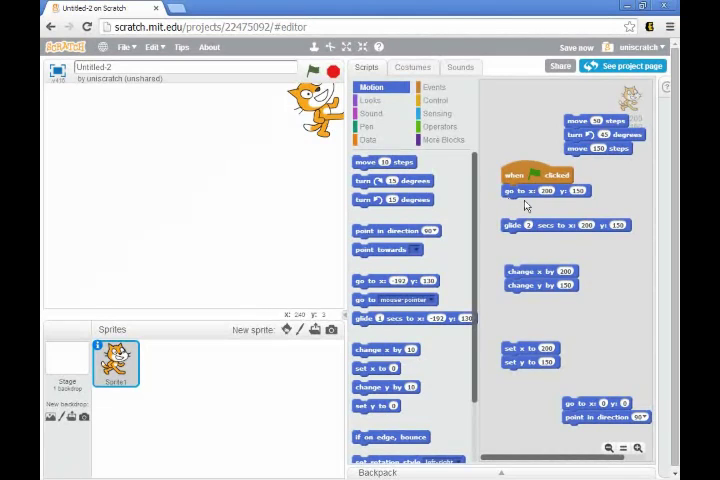
left_click_drag(536, 192, 620, 192)
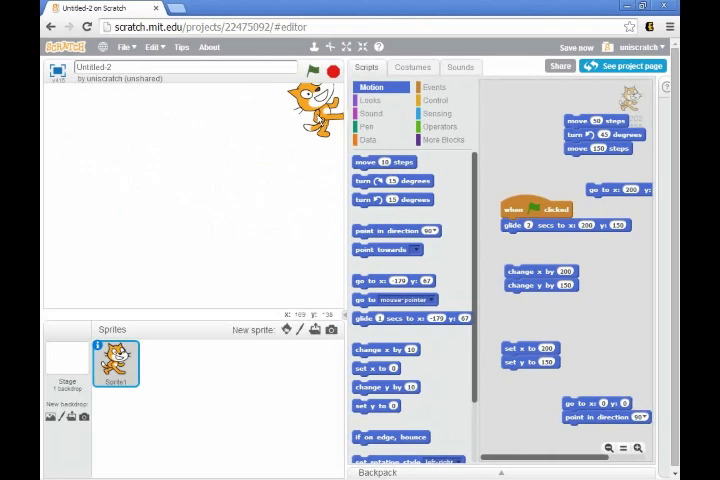
Run the glide script with the green flag so the cat glides to the upper right.
left_click(310, 70)
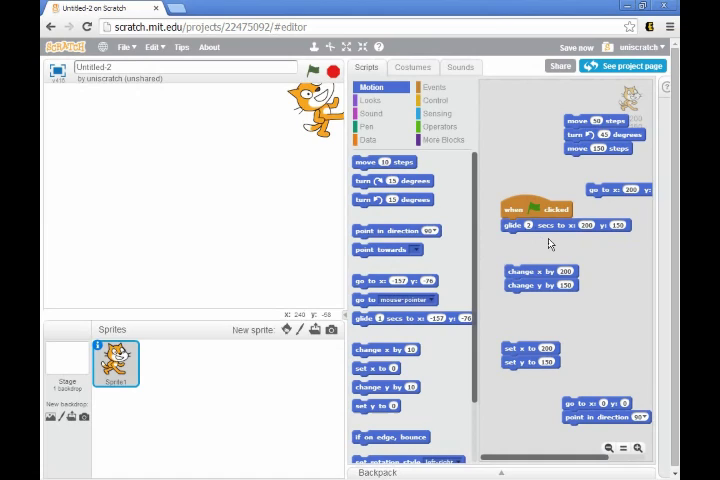
mouse_move(536, 240)
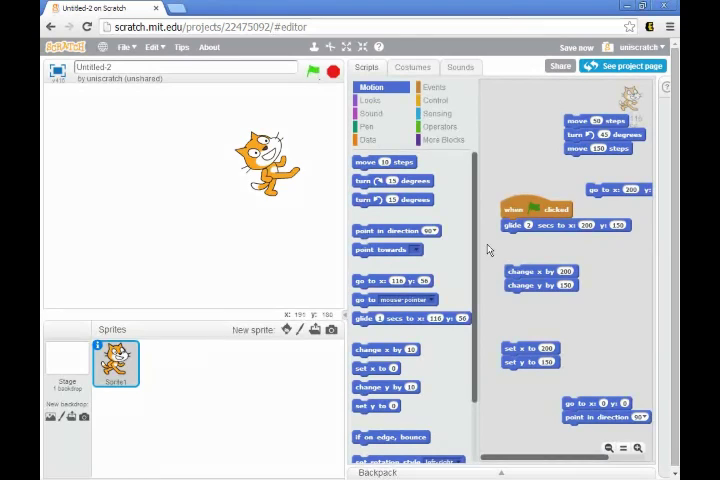
Run the set x / set y script with the green flag after moving the hat onto it.
left_click(318, 72)
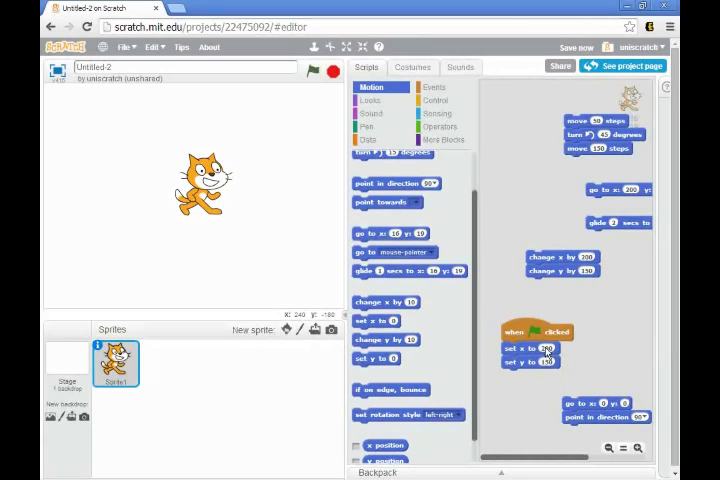
left_click(330, 68)
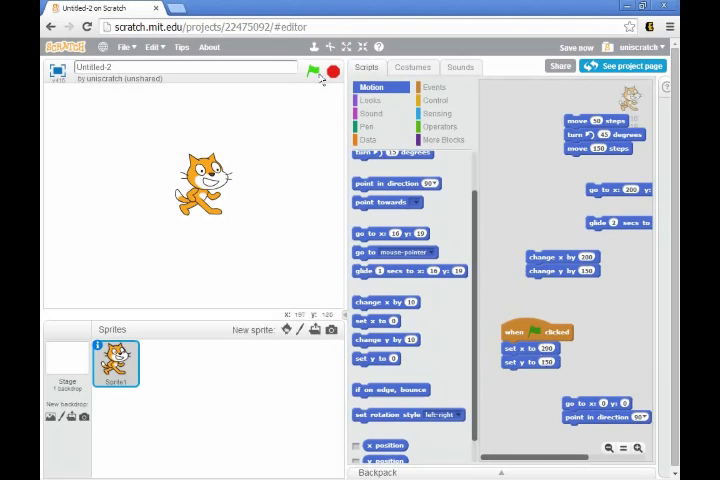